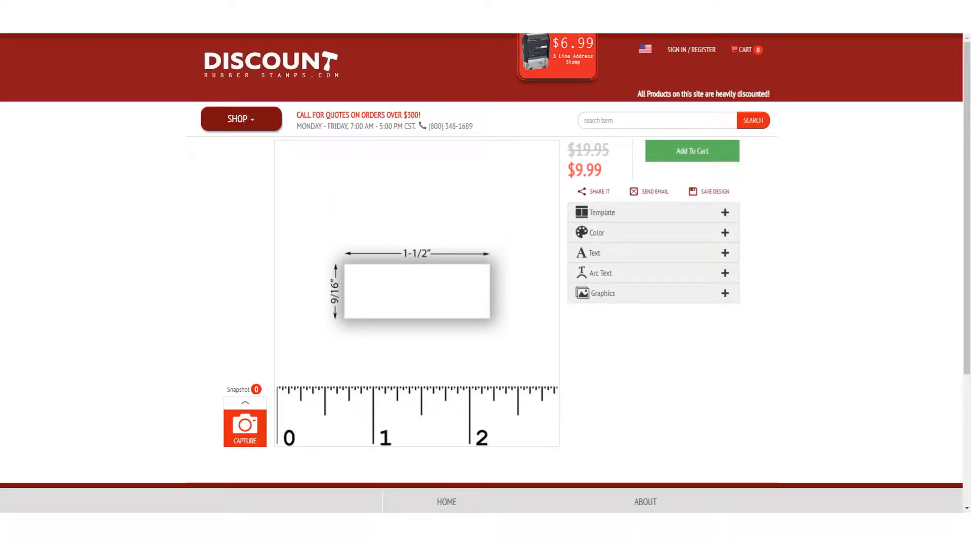
pyautogui.moveTo(773, 261)
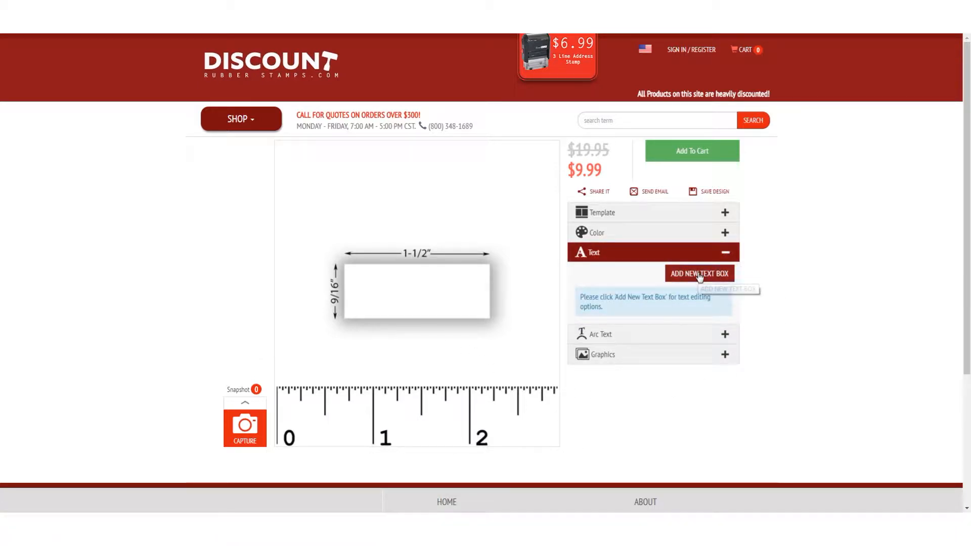
pyautogui.click(699, 273)
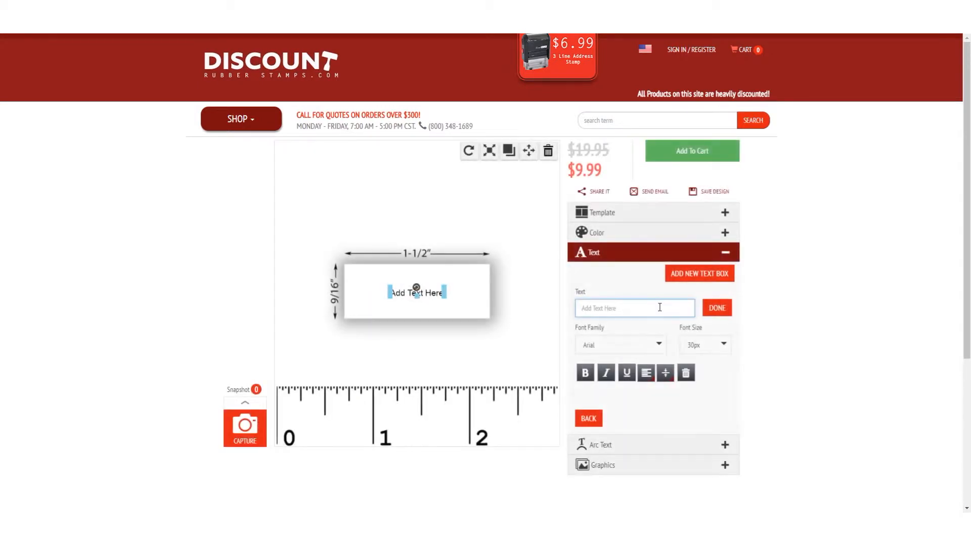
pyautogui.write('Ariel Abbott')
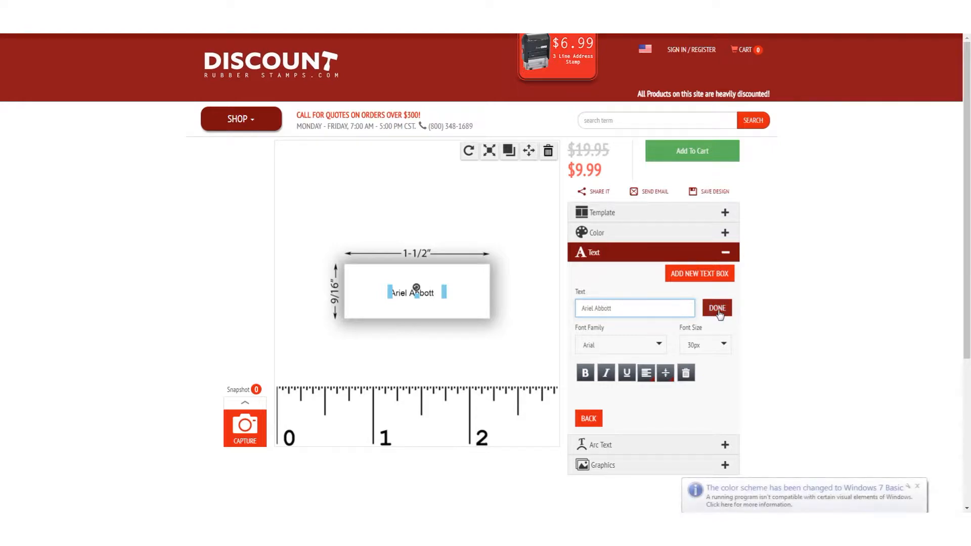
pyautogui.click(716, 308)
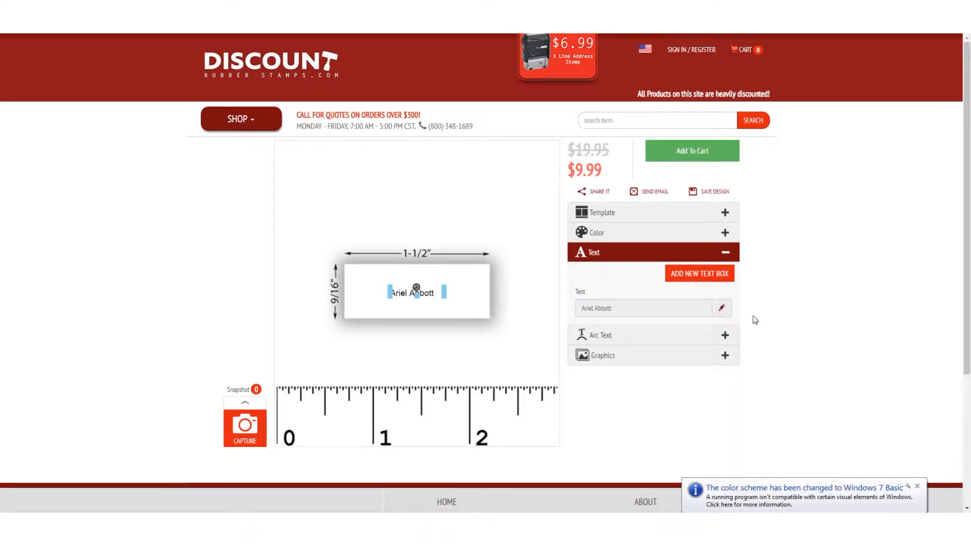
pyautogui.moveTo(725, 212)
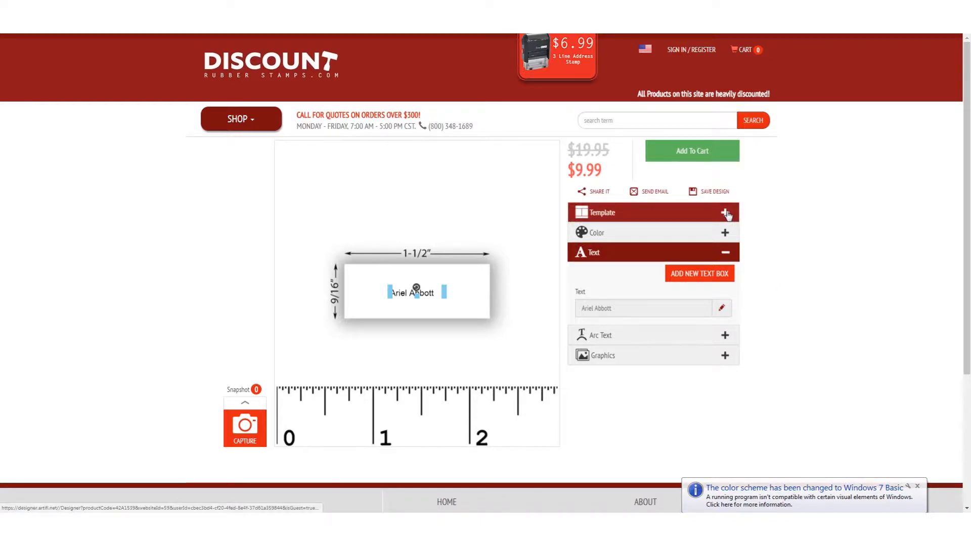
# Step: Apply the three-line address template from the Template section
pyautogui.click(724, 212)
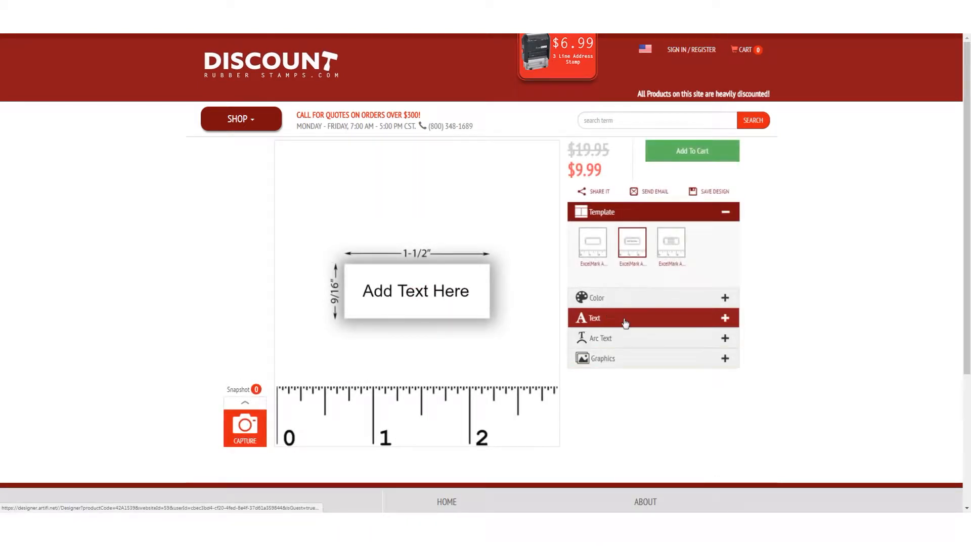
pyautogui.click(625, 317)
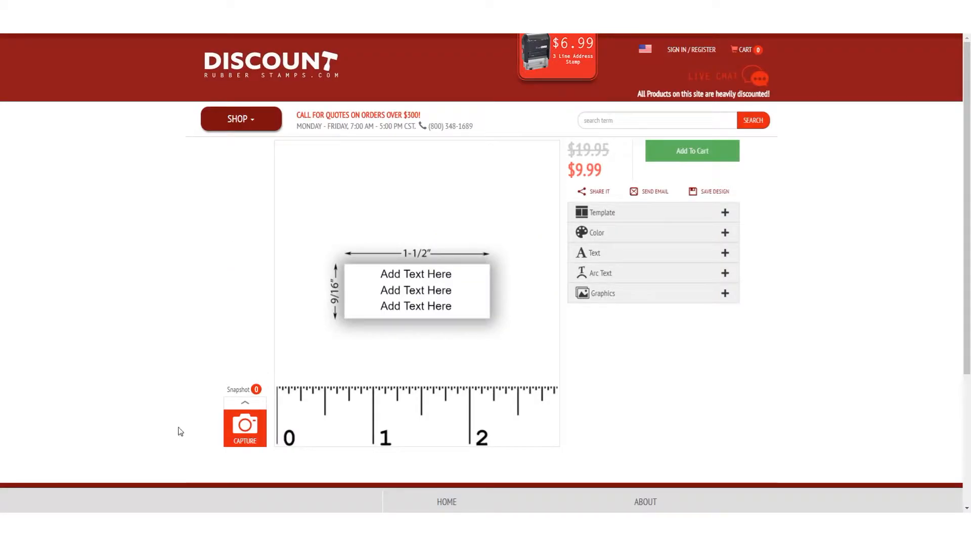
# Step: Replace the first placeholder line with the name "Ariel"
pyautogui.click(590, 253)
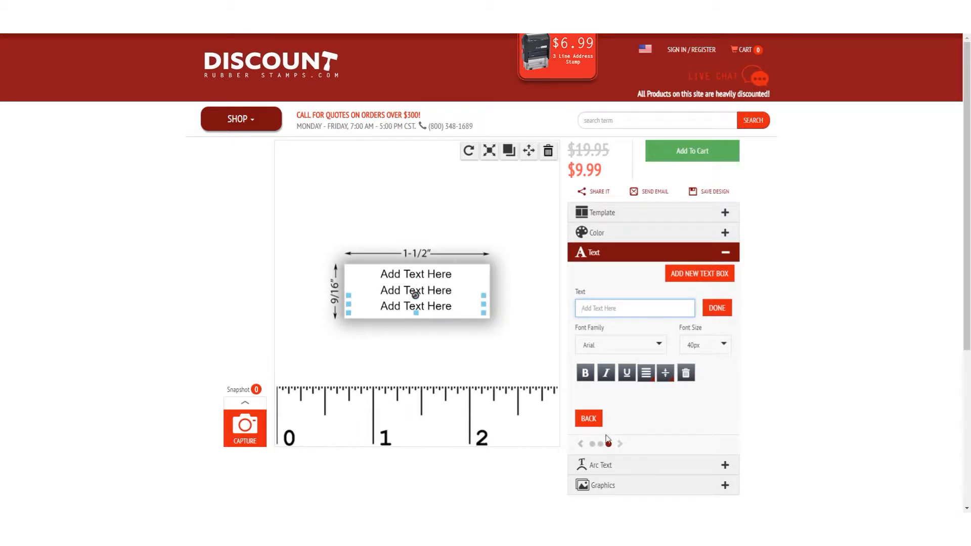
pyautogui.click(715, 308)
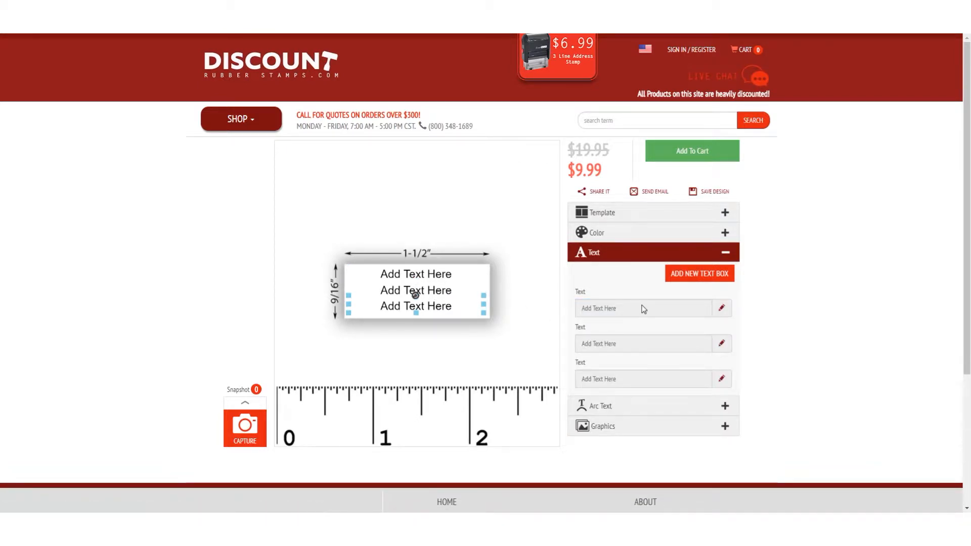
pyautogui.moveTo(627, 387)
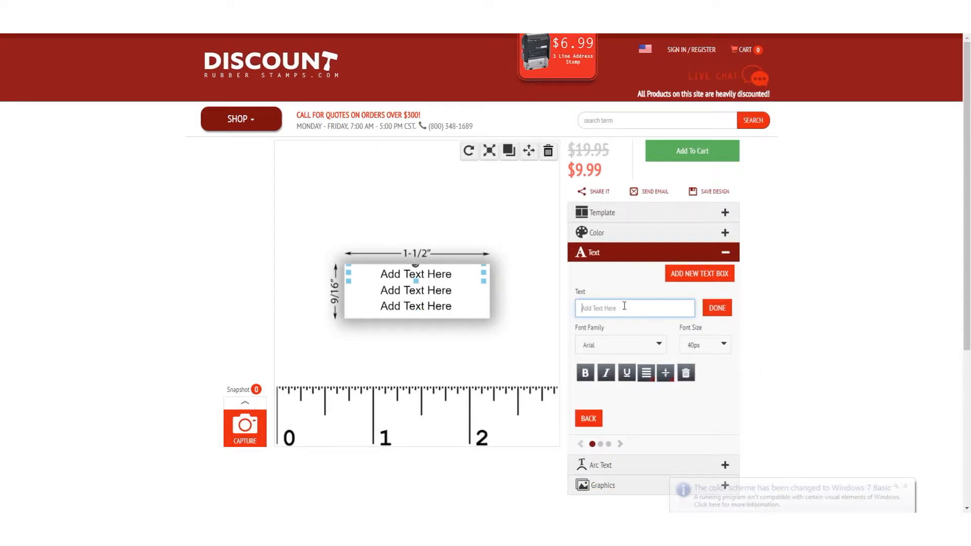
pyautogui.write('Ariel Abbott')
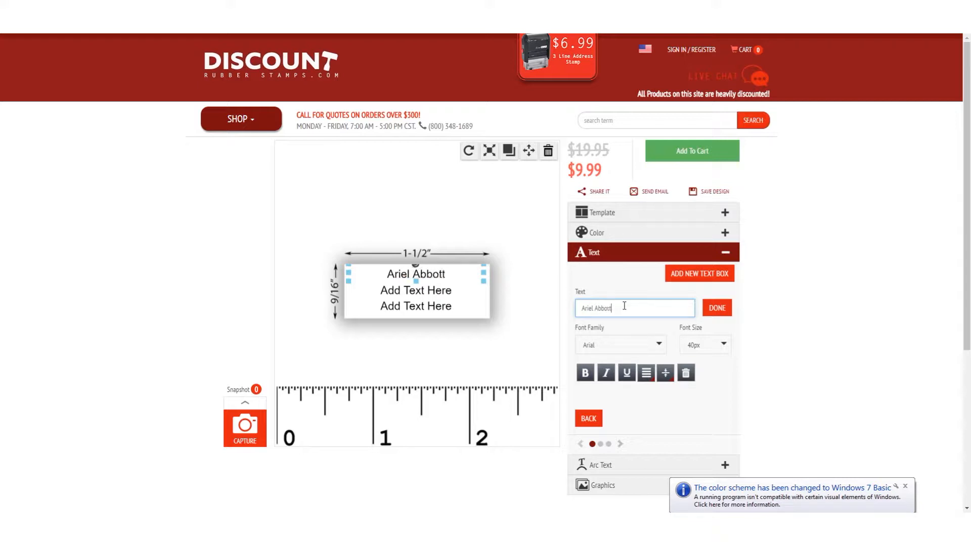
pyautogui.click(716, 307)
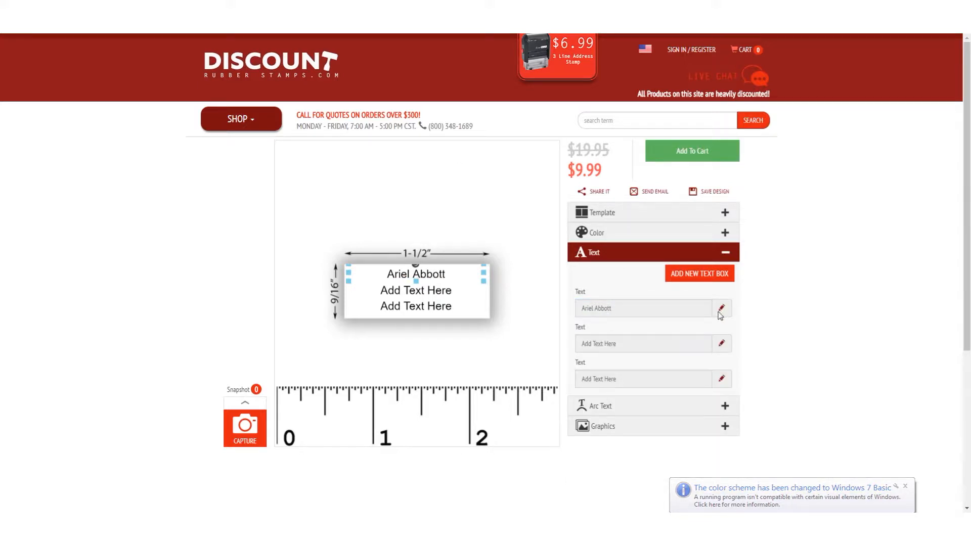
# Step: Fill the second and third lines with the street address and city, state and ZIP
pyautogui.click(721, 307)
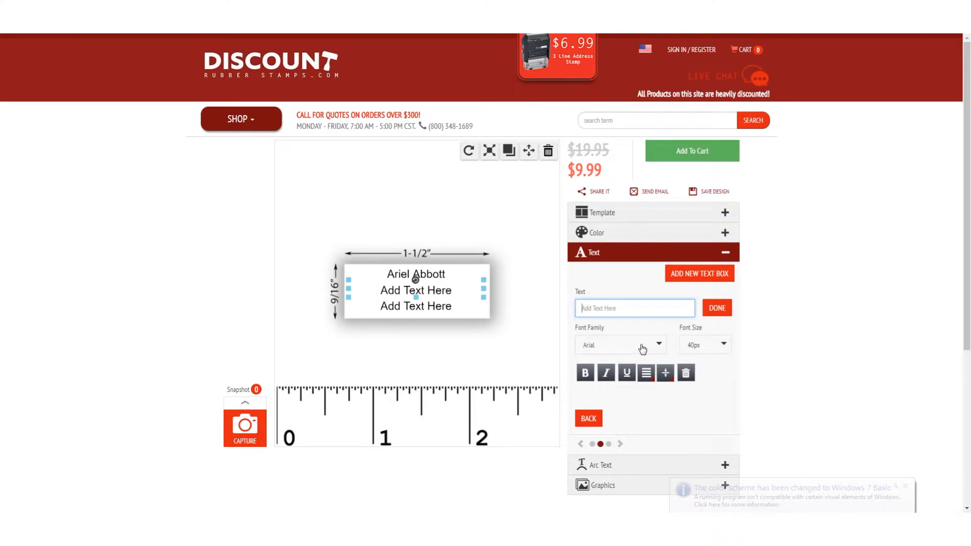
pyautogui.write('712 Whitney Way')
pyautogui.write('Madison, WI')
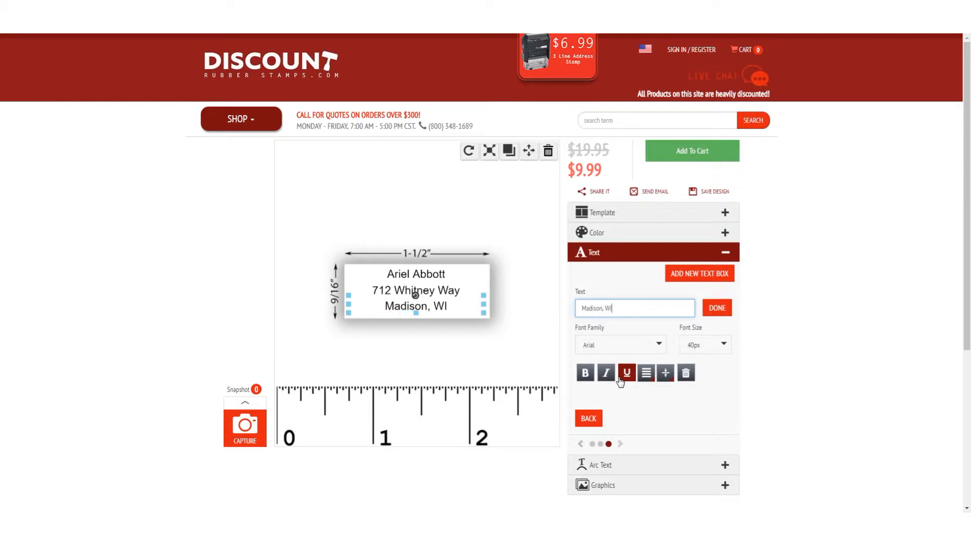
pyautogui.write('5')
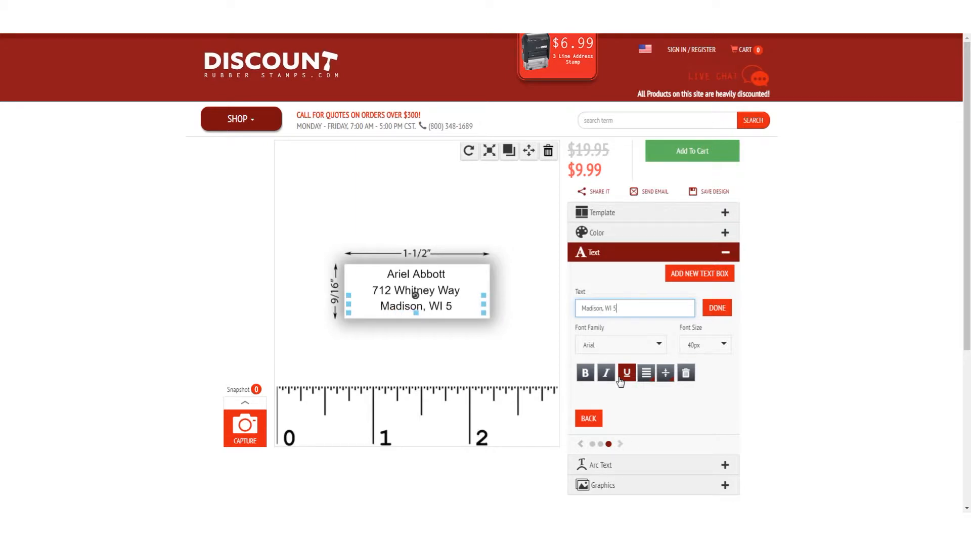
pyautogui.write('3706')
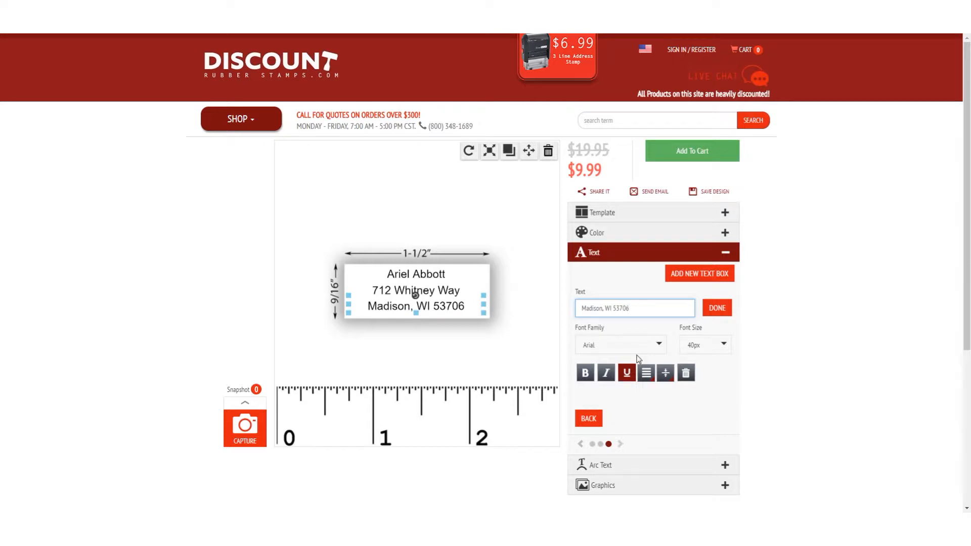
pyautogui.click(716, 308)
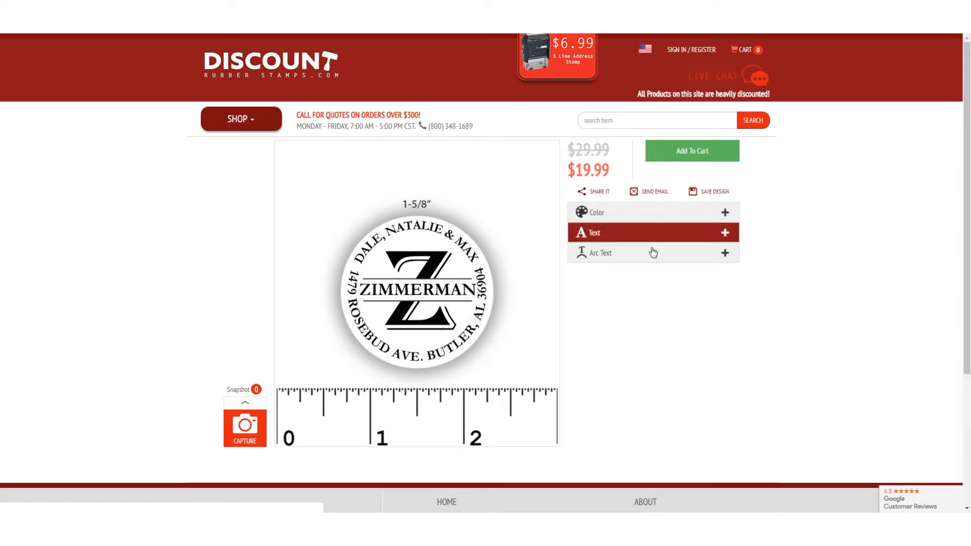
# Step: Show the round monogram stamp's curved arc text lines
pyautogui.click(601, 253)
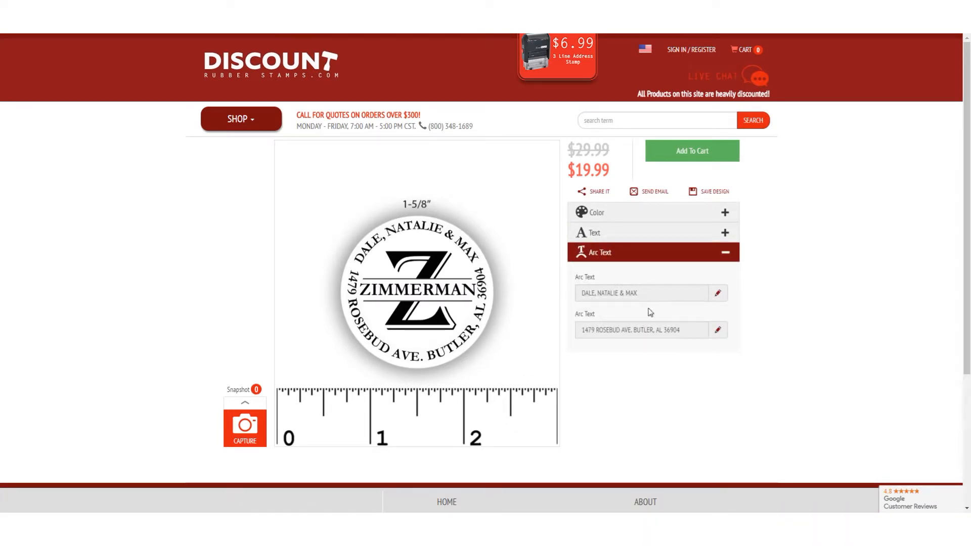
pyautogui.moveTo(631, 369)
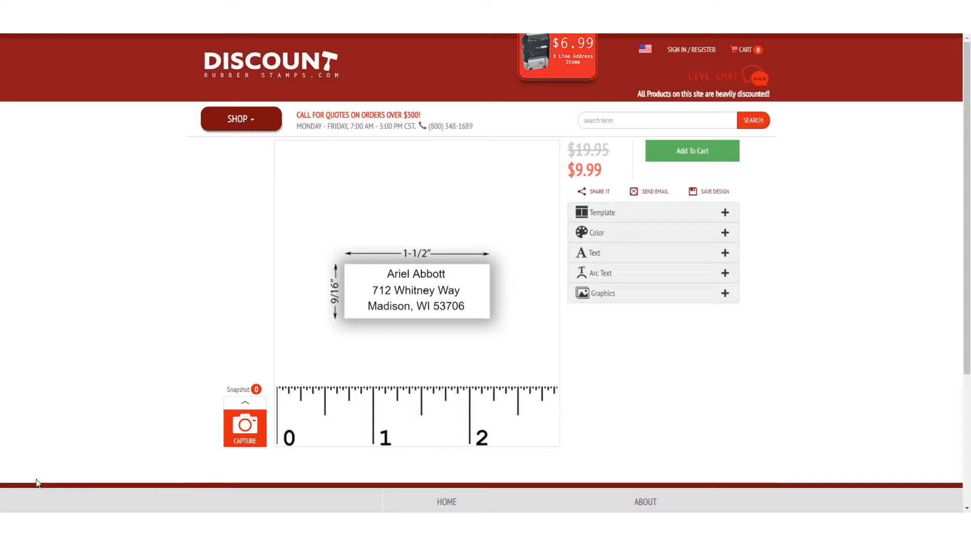
pyautogui.moveTo(428, 275)
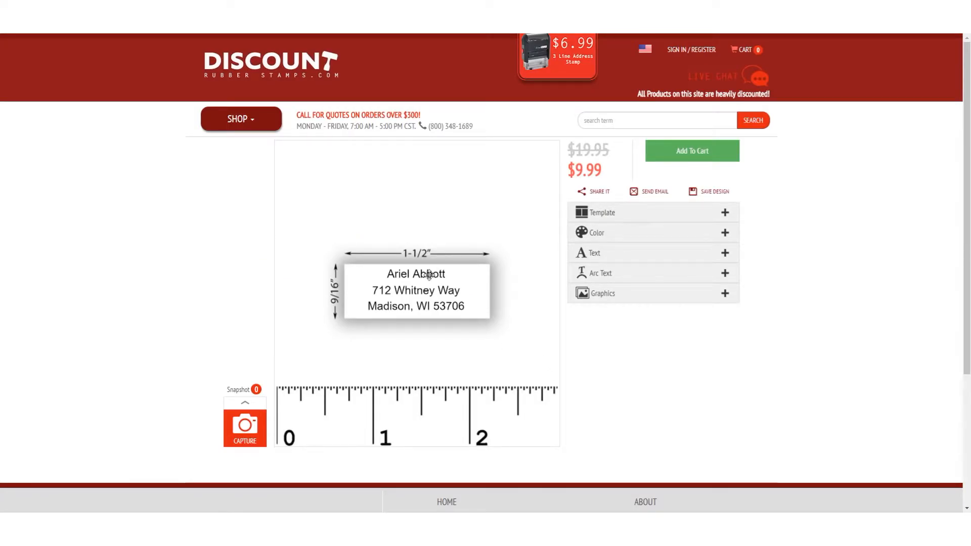
pyautogui.click(427, 274)
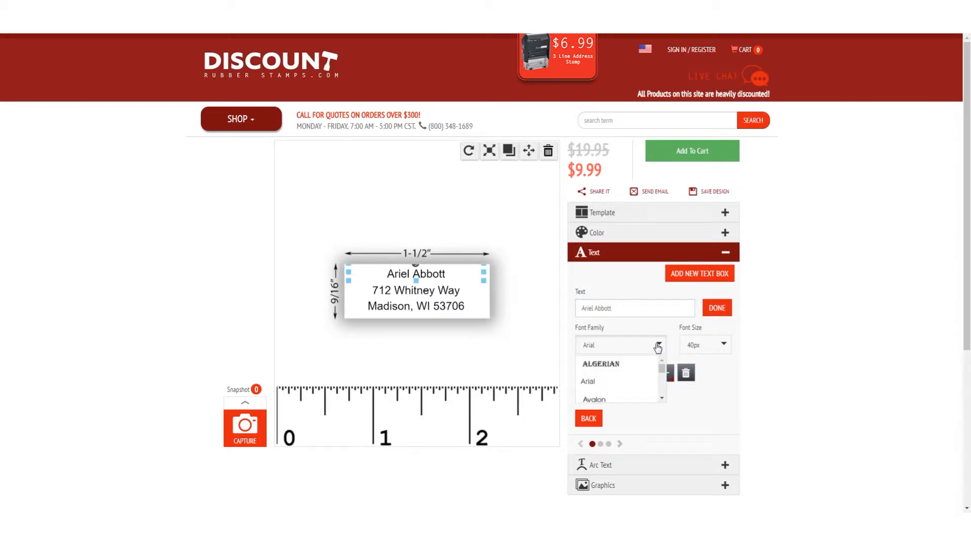
pyautogui.click(600, 363)
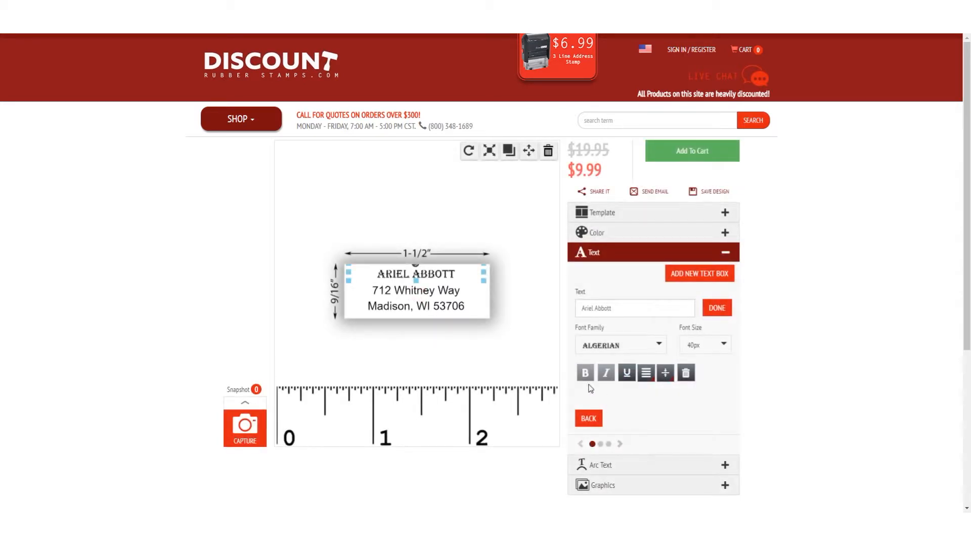
pyautogui.moveTo(627, 374)
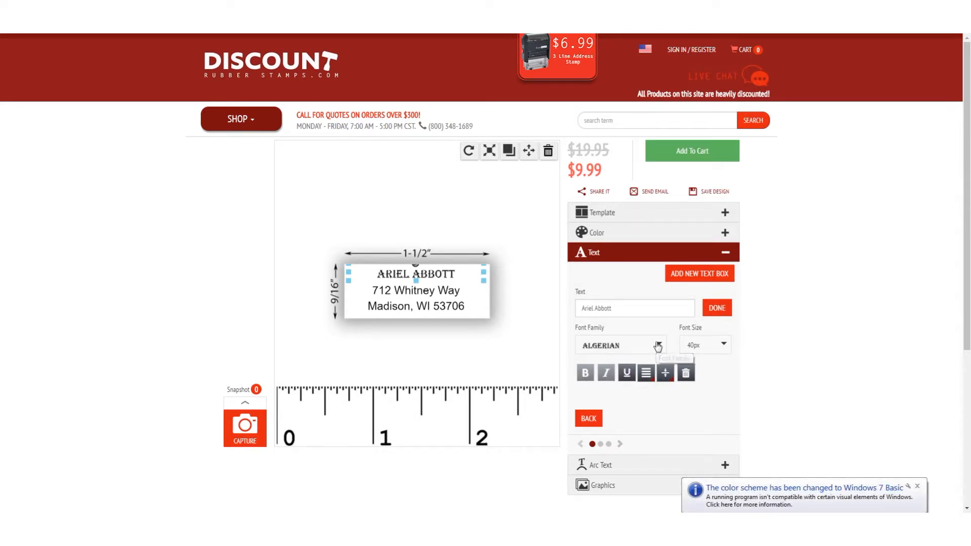
pyautogui.click(657, 345)
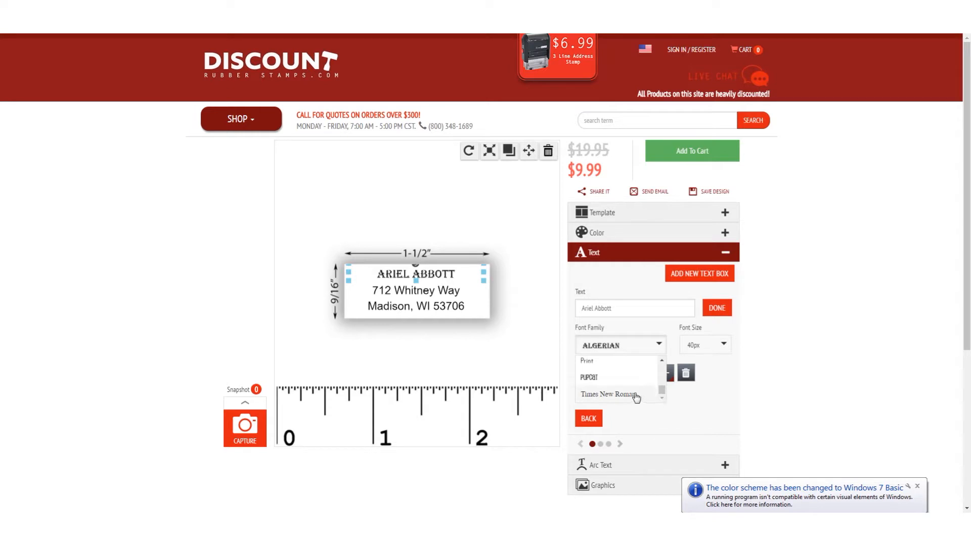
pyautogui.click(609, 393)
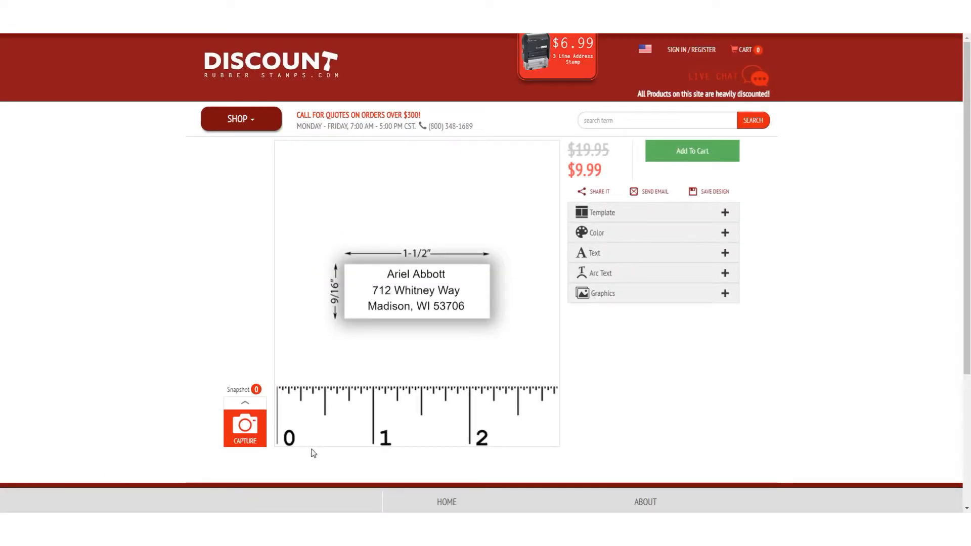
# Step: Try the name line at 102px, then at 70px
pyautogui.click(595, 253)
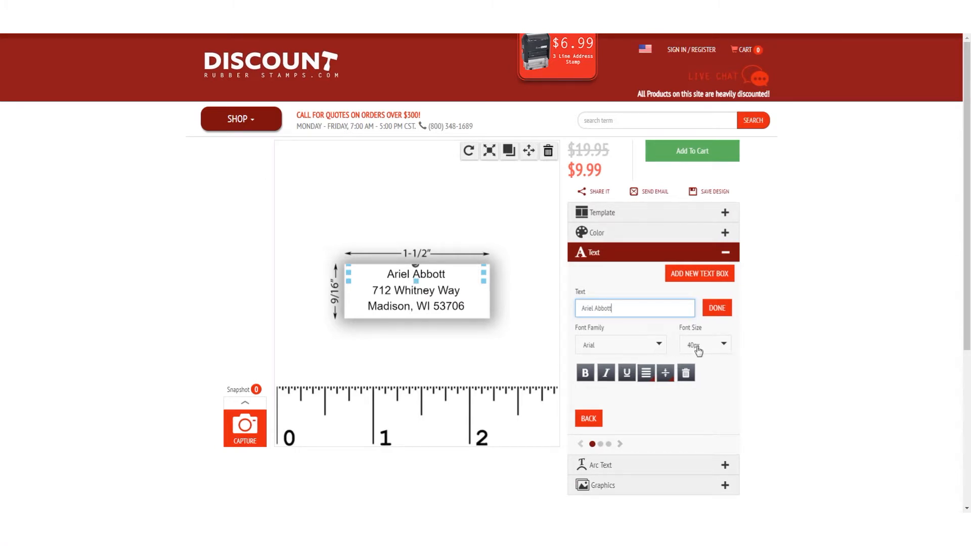
pyautogui.click(723, 344)
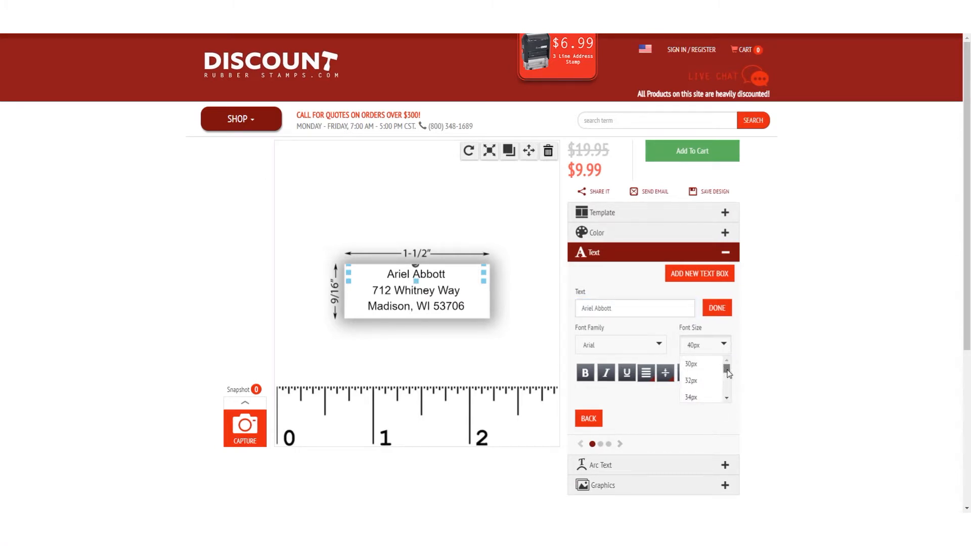
pyautogui.scroll(-3)
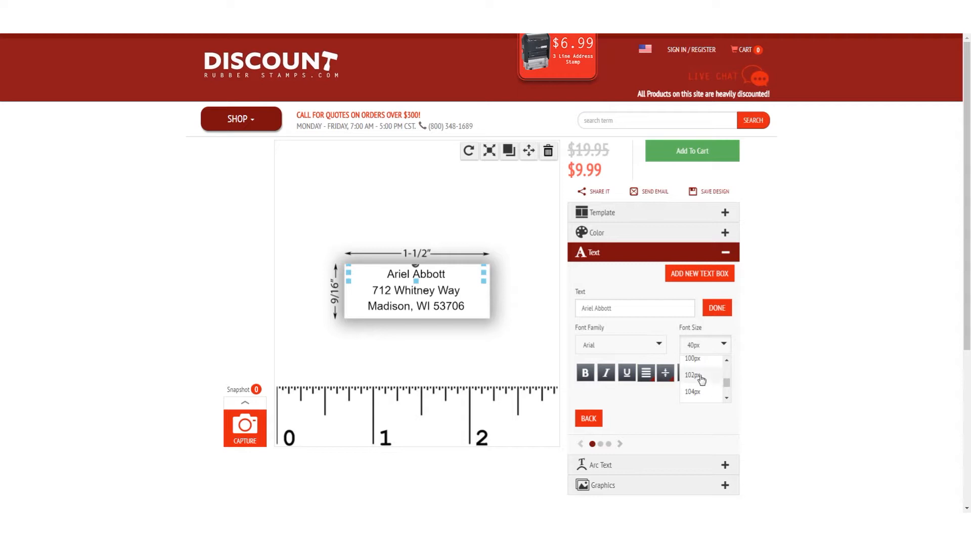
pyautogui.click(692, 375)
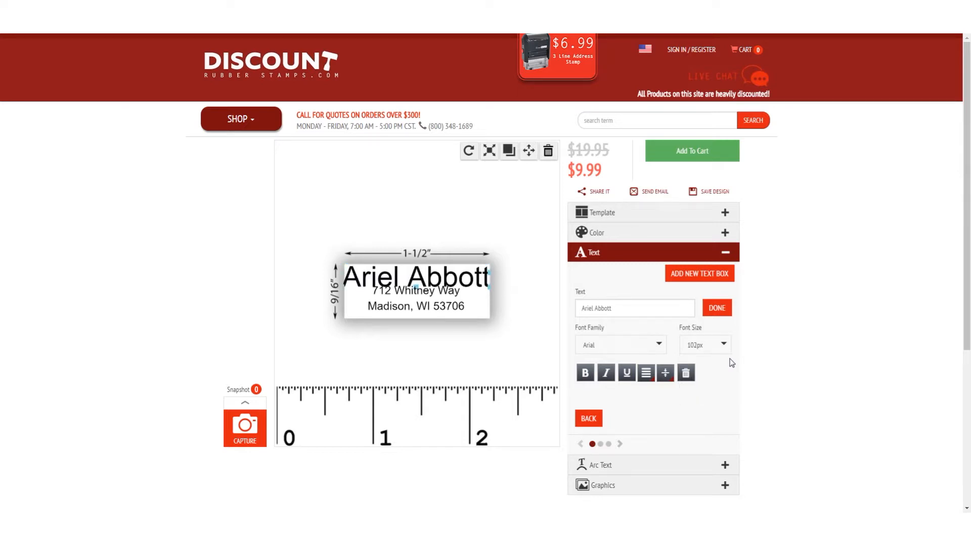
pyautogui.click(720, 343)
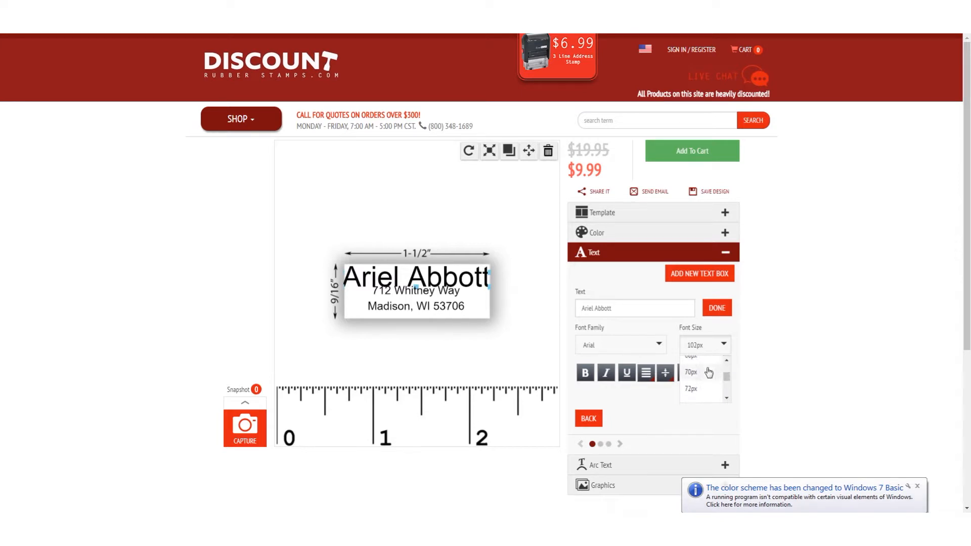
pyautogui.click(690, 372)
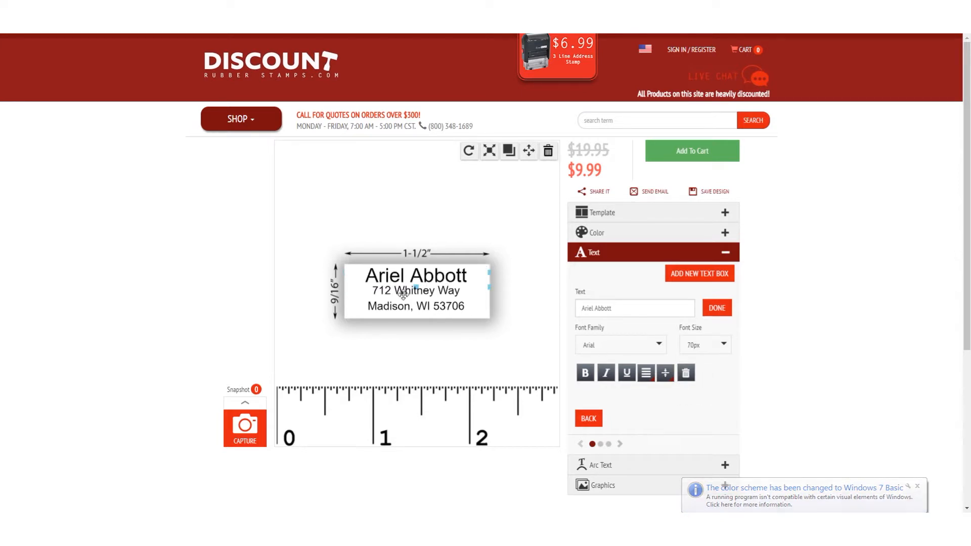
# Step: Select the street address line and return to the list of all text lines
pyautogui.click(417, 291)
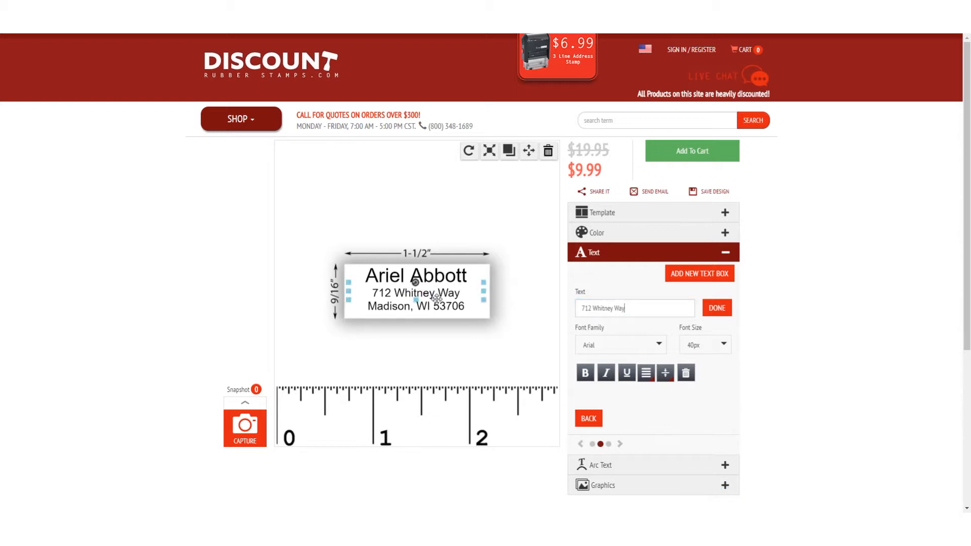
pyautogui.click(716, 307)
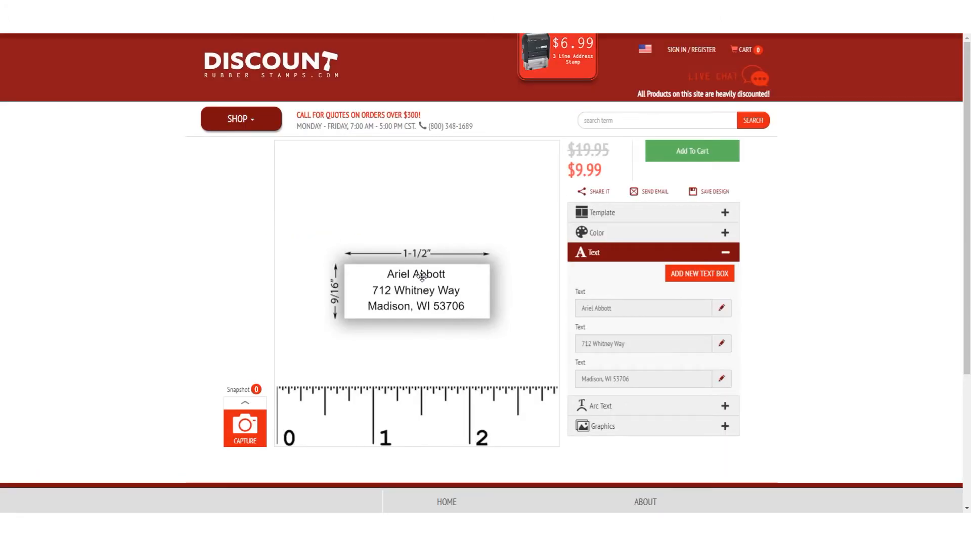
# Step: Toggle bold, italic and underline on the name line
pyautogui.click(722, 308)
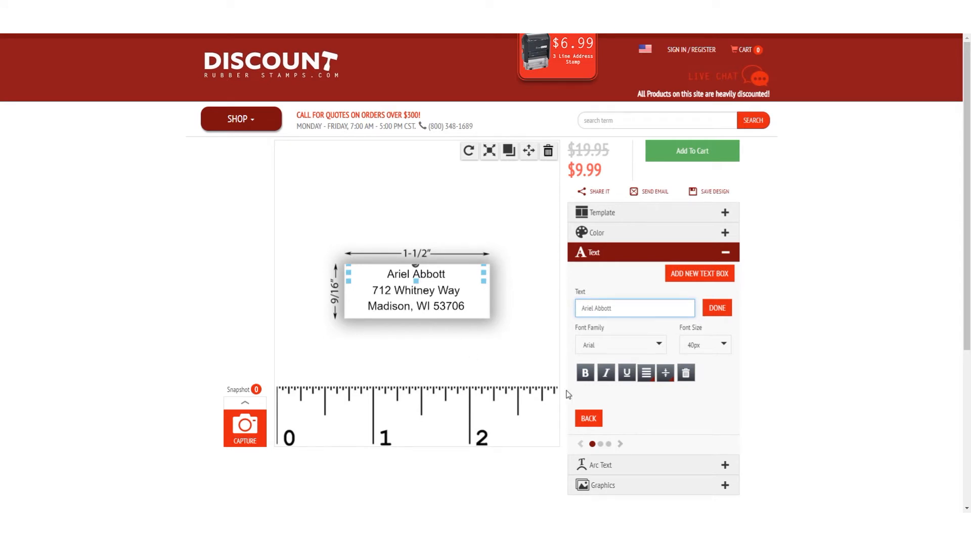
pyautogui.click(585, 372)
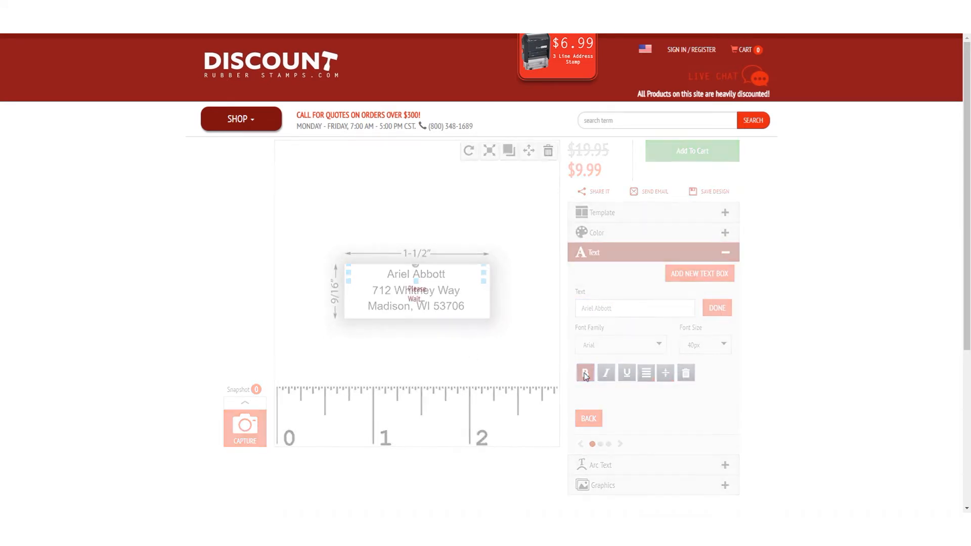
pyautogui.click(584, 373)
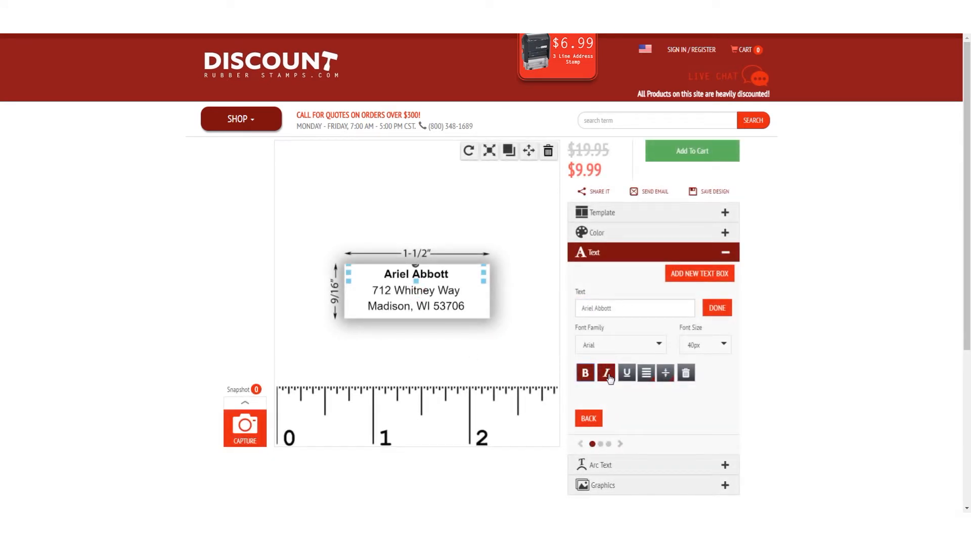
pyautogui.click(605, 372)
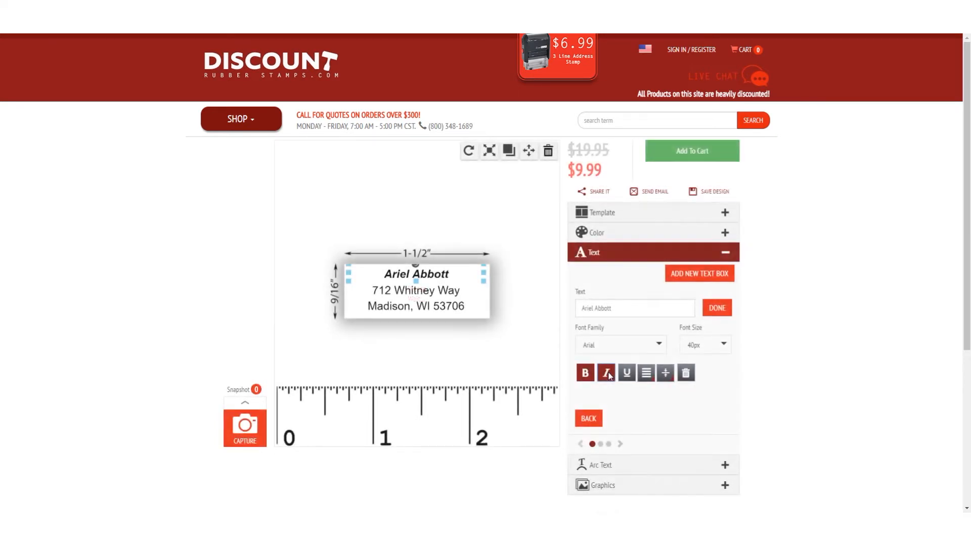
pyautogui.click(605, 372)
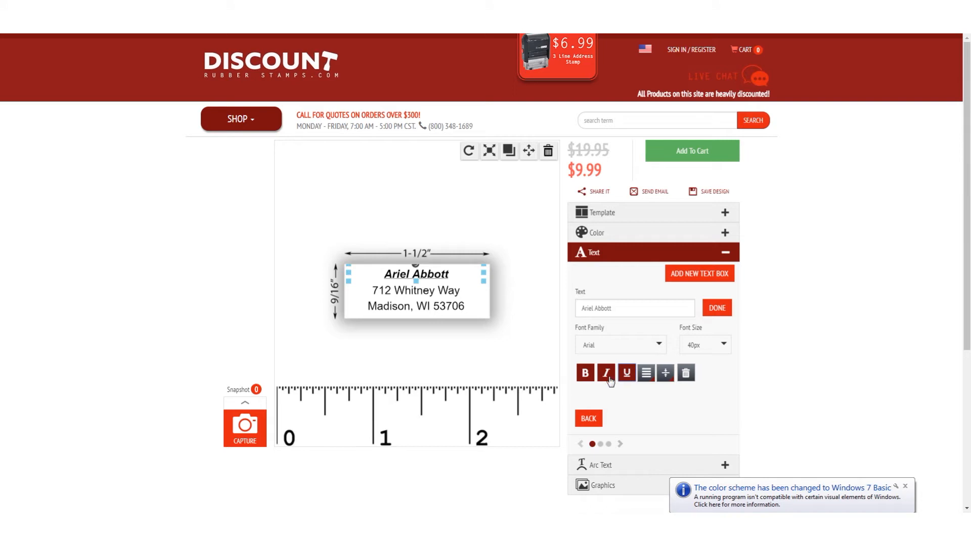
# Step: Switch the name line to Algerian font, then revert it to plain Arial
pyautogui.click(621, 345)
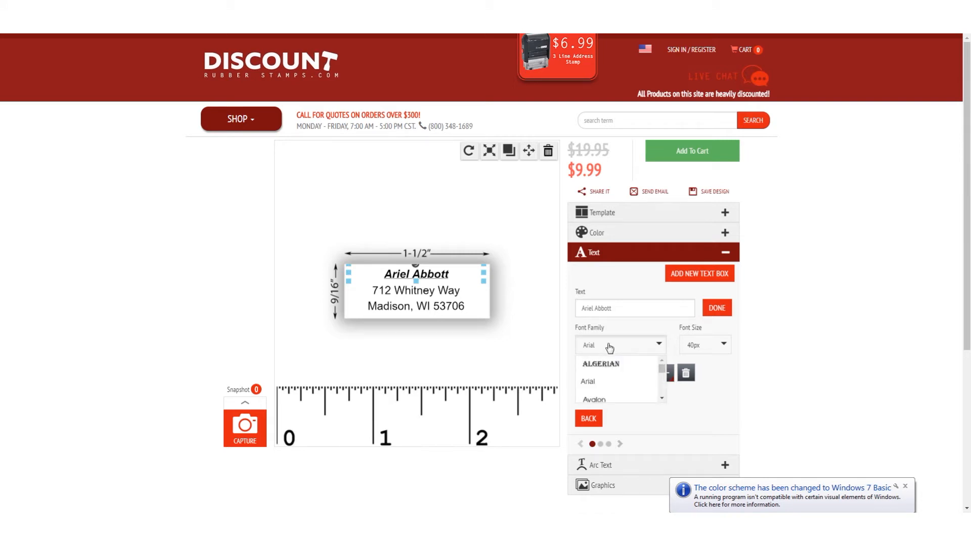
pyautogui.click(600, 363)
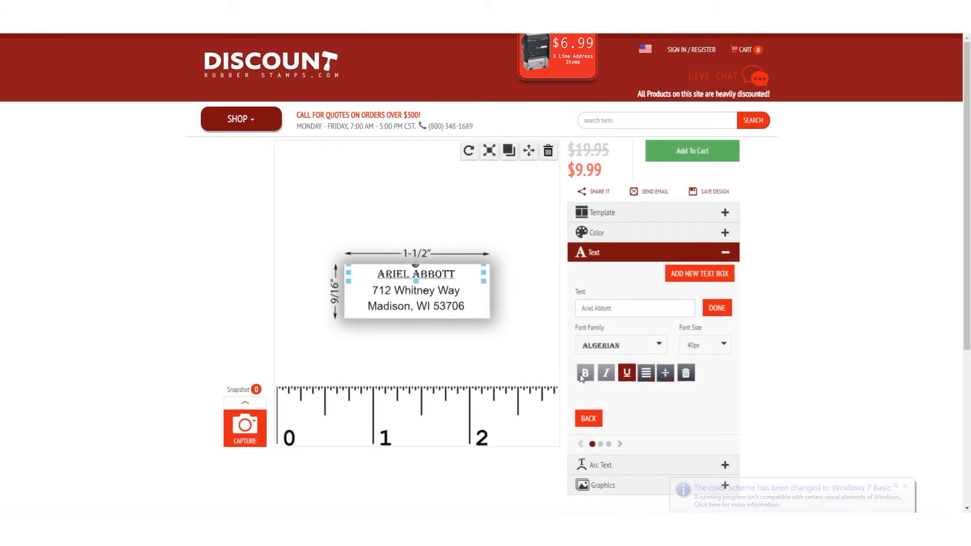
pyautogui.moveTo(625, 372)
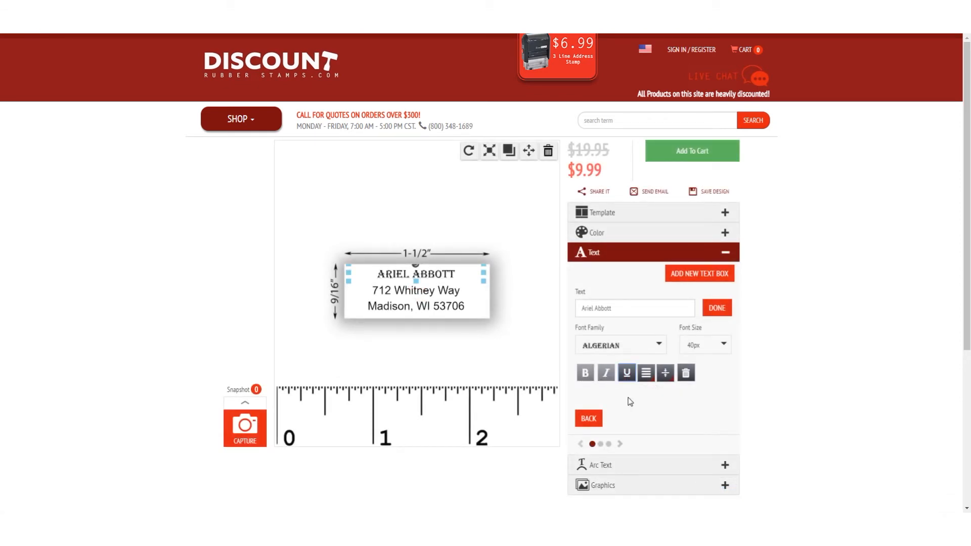
pyautogui.click(716, 307)
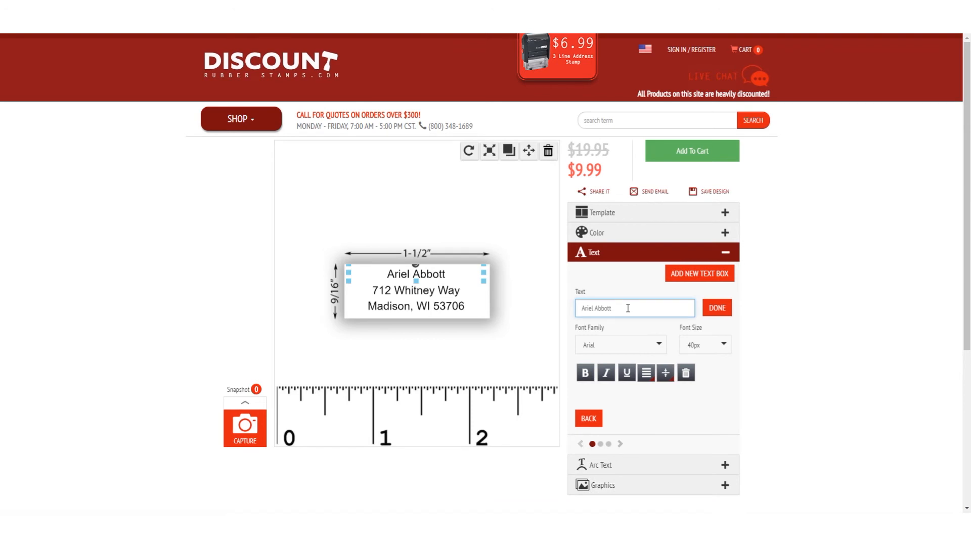
pyautogui.click(645, 372)
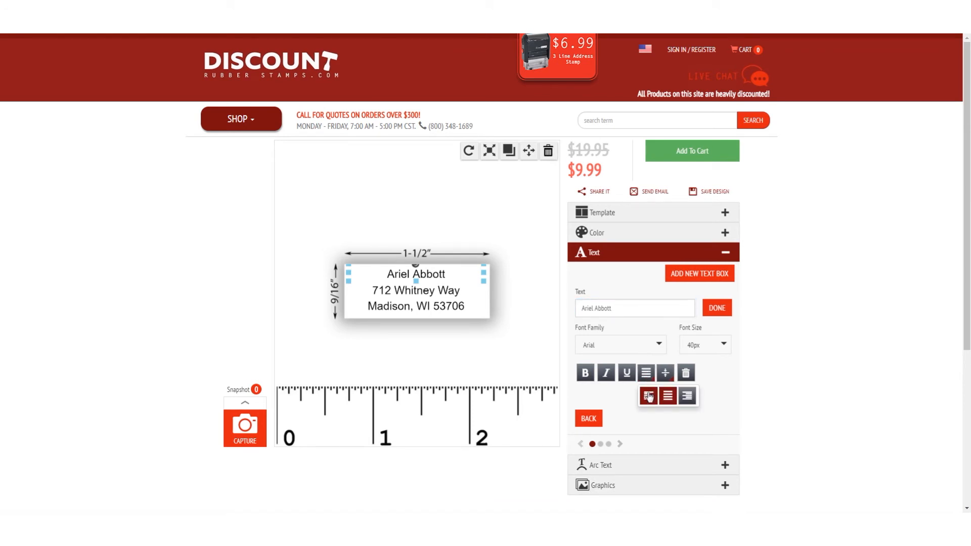
pyautogui.click(648, 396)
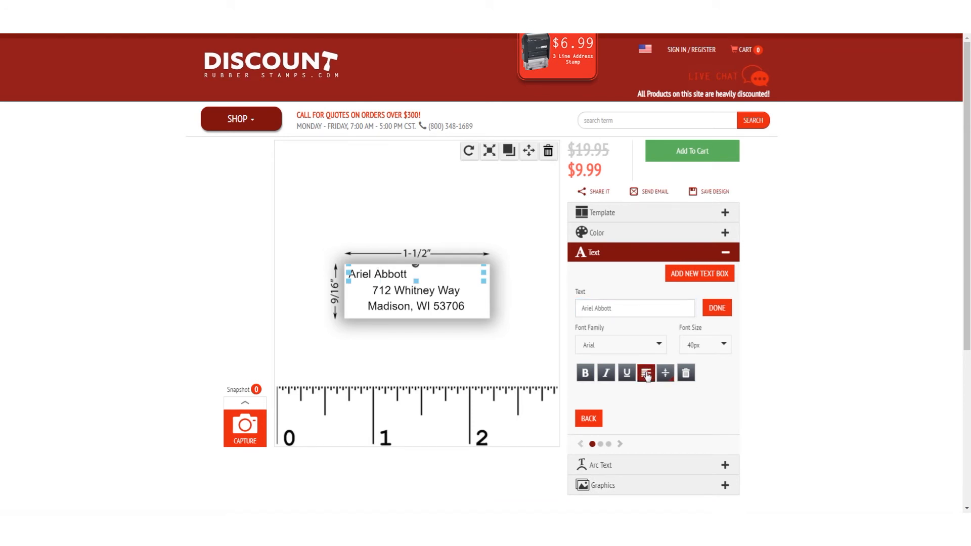
pyautogui.click(645, 373)
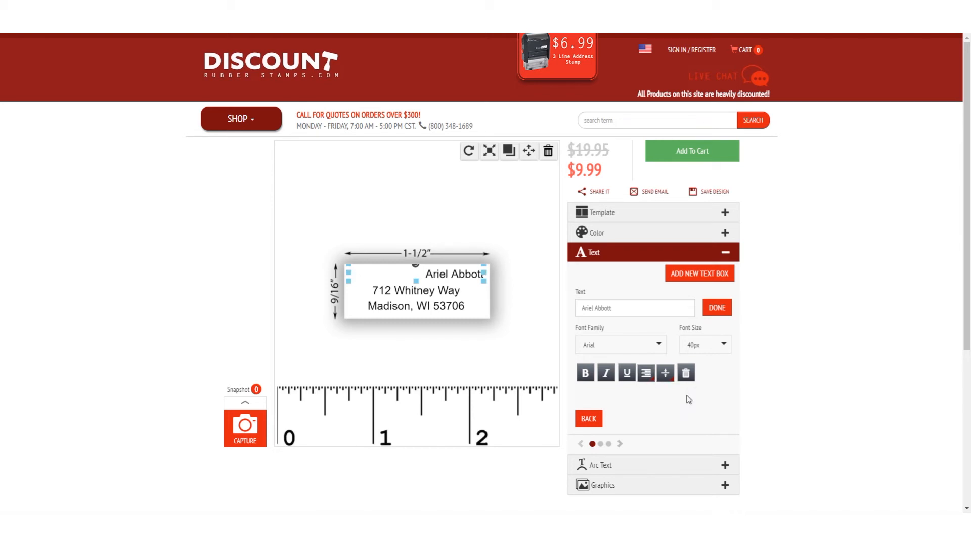
pyautogui.click(646, 373)
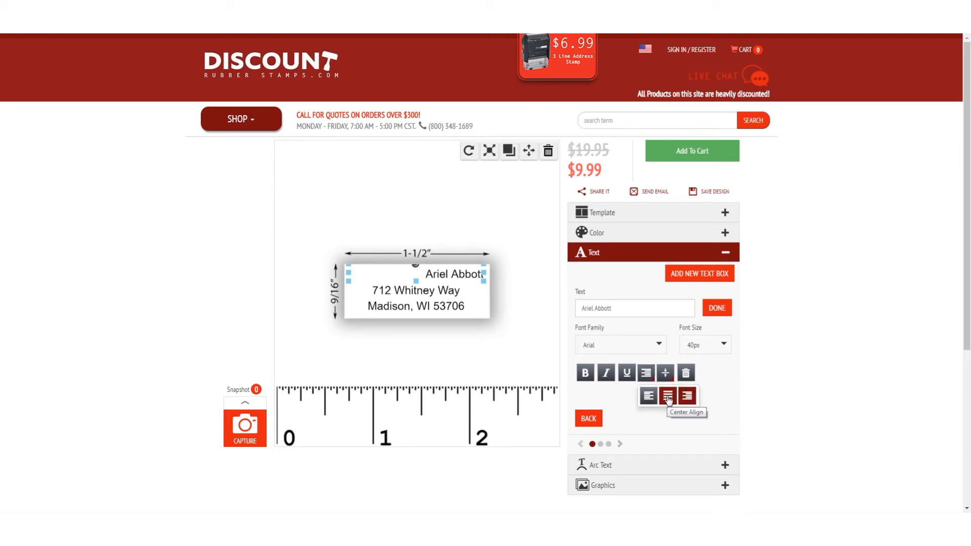
pyautogui.click(665, 372)
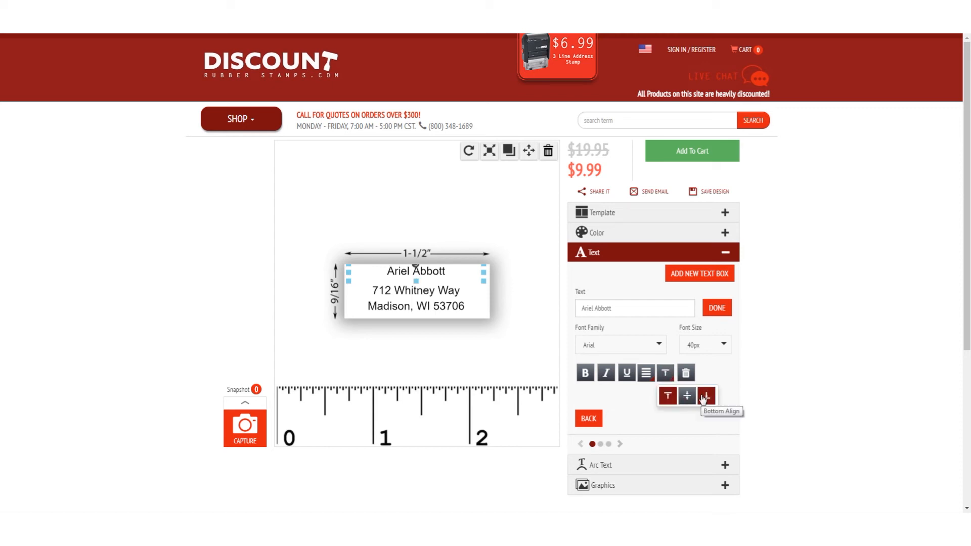
pyautogui.click(686, 396)
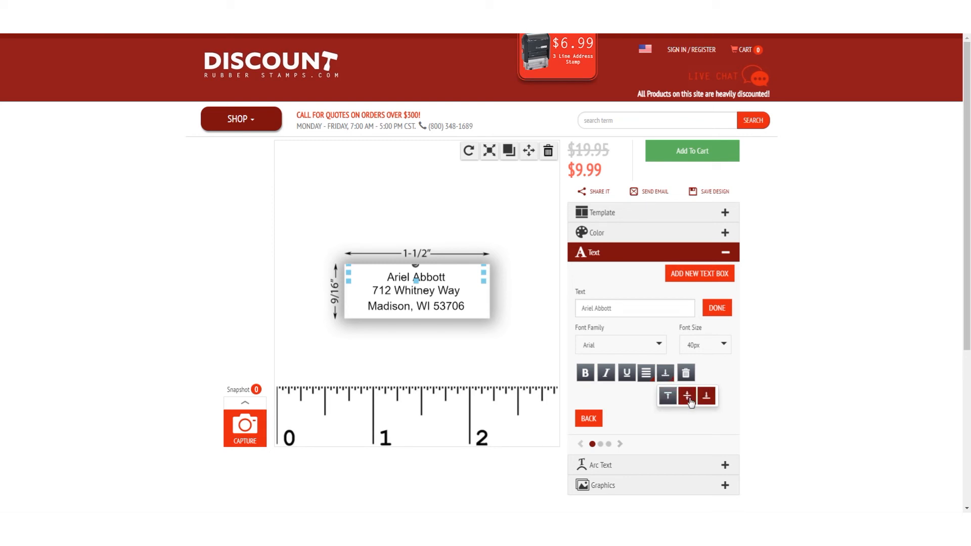
pyautogui.click(685, 395)
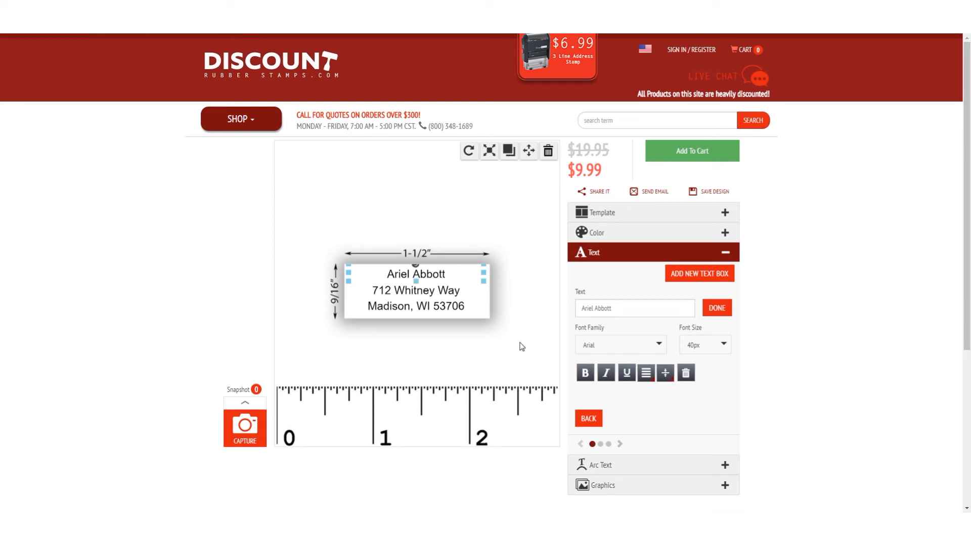
pyautogui.click(716, 307)
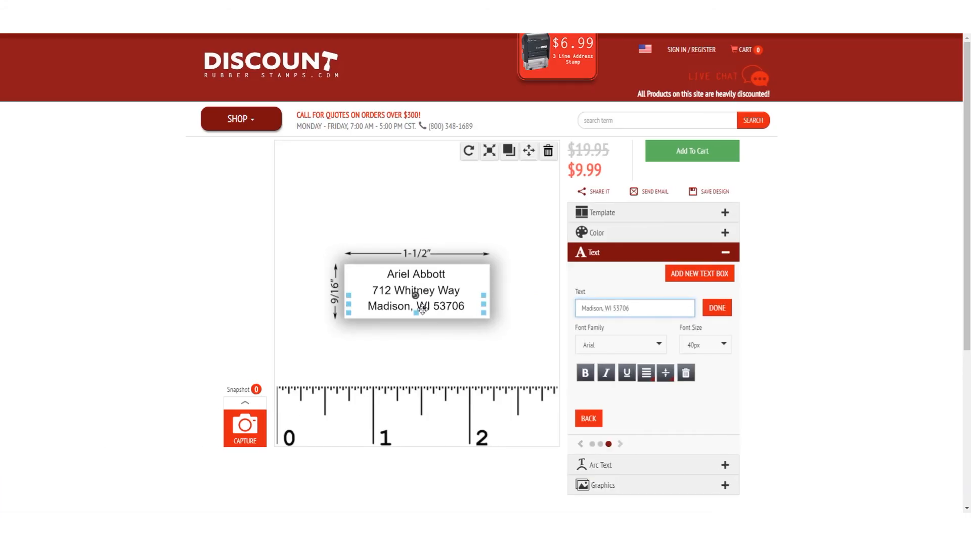
pyautogui.moveTo(548, 151)
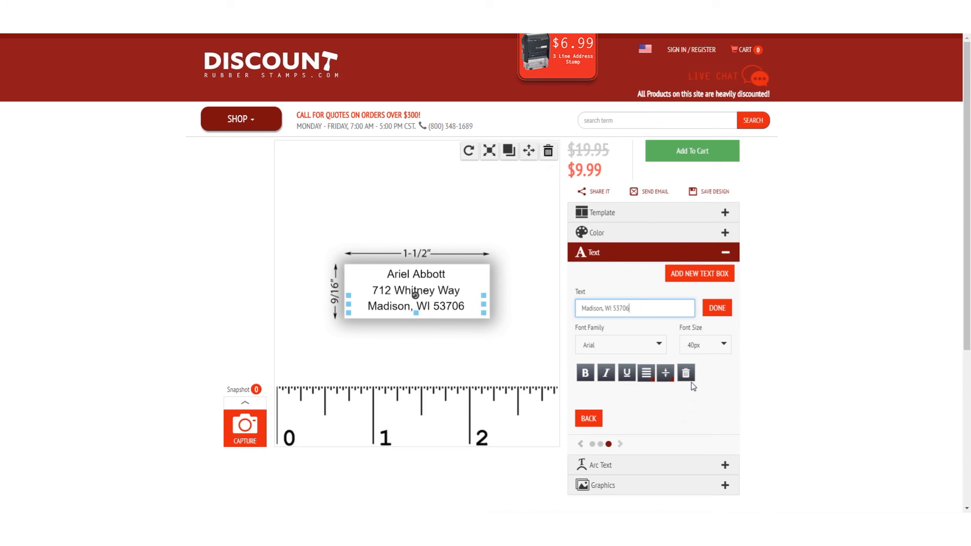
pyautogui.moveTo(685, 374)
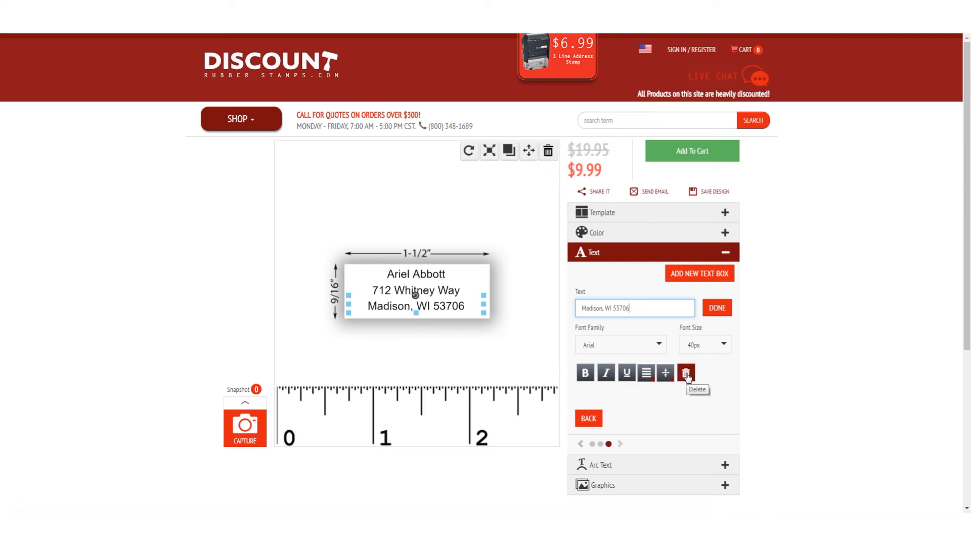
# Step: Delete the city, state and ZIP line, reaching the removal confirmation
pyautogui.click(685, 373)
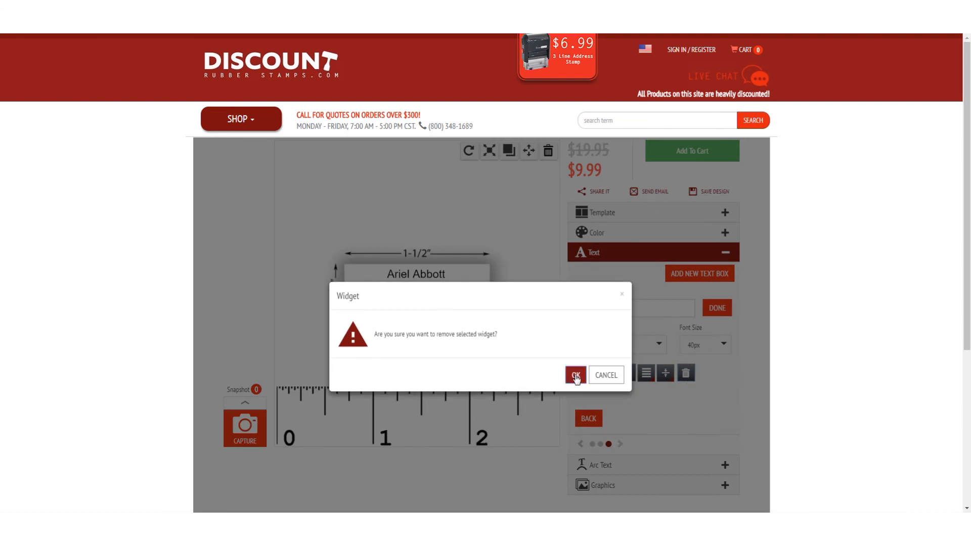